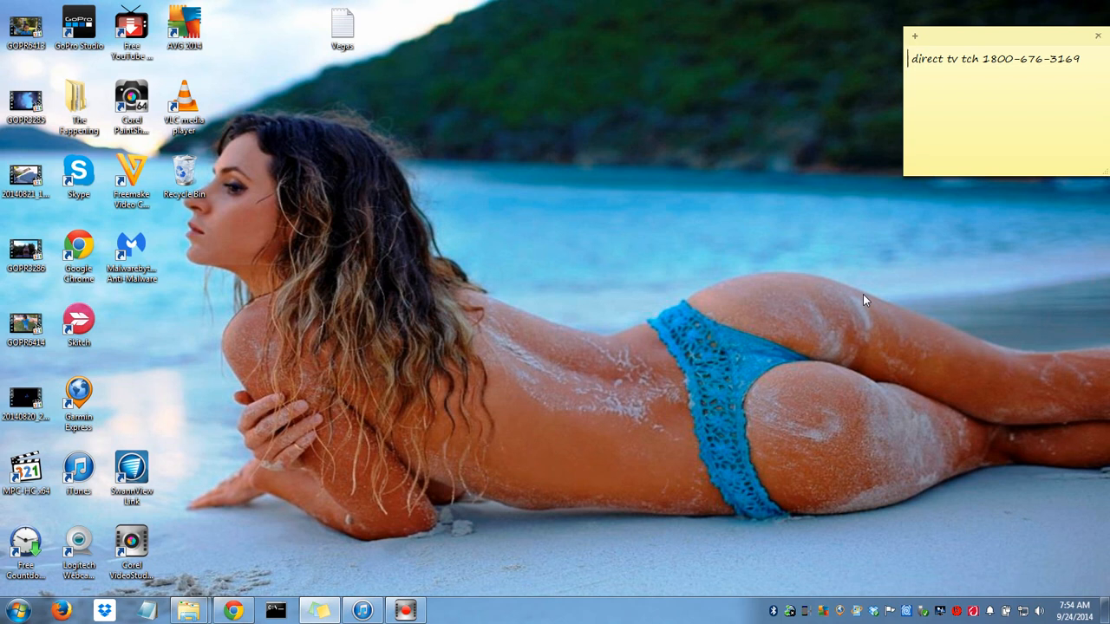
mouse_move(863, 295)
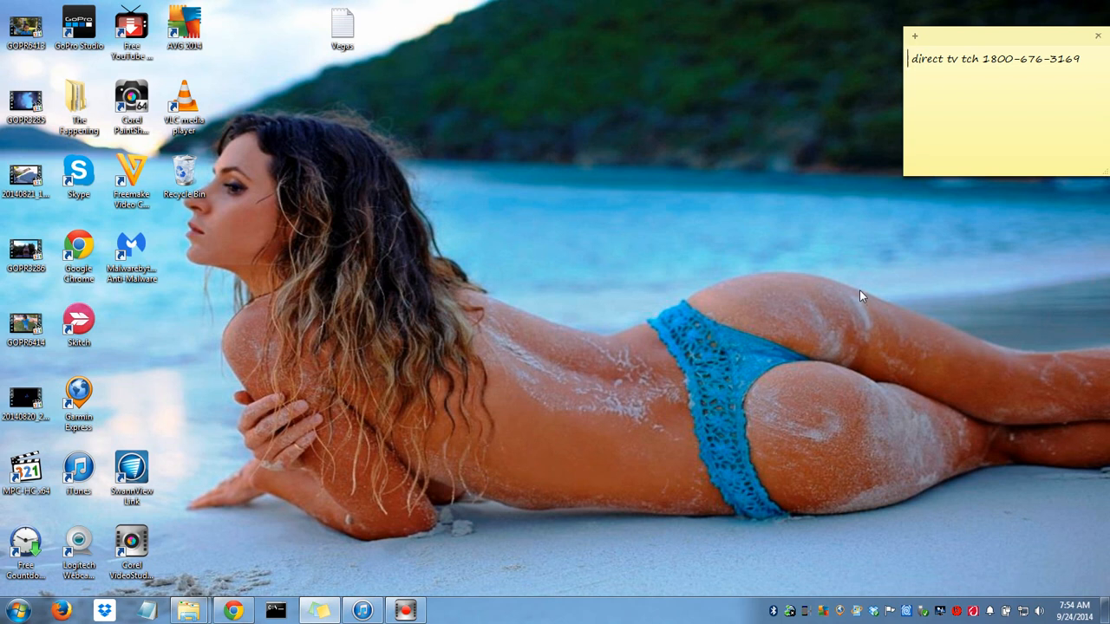
mouse_move(858, 284)
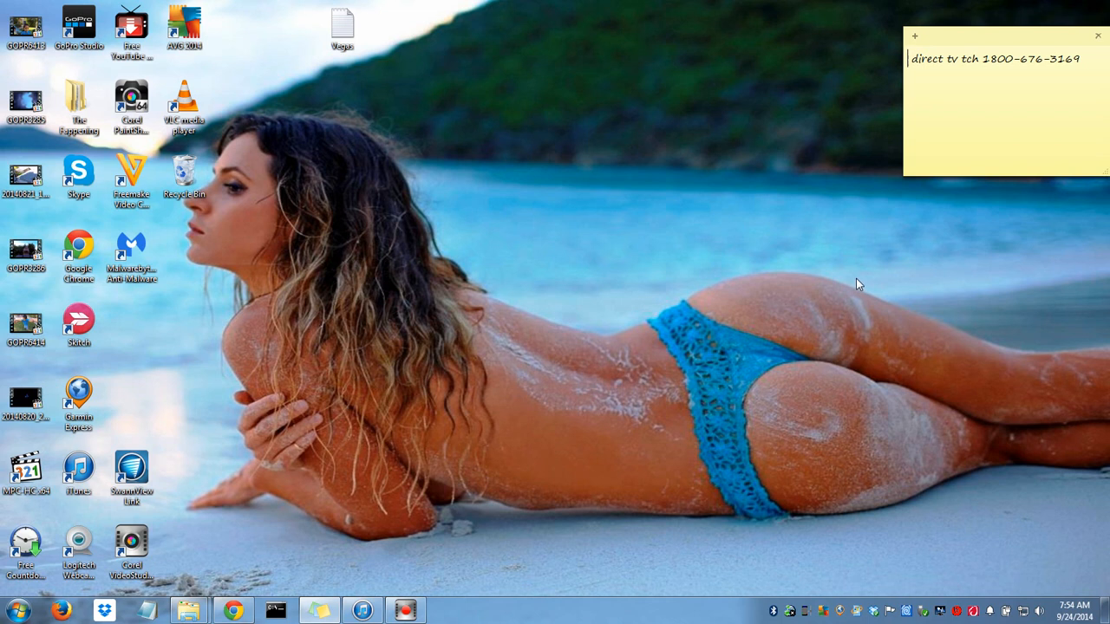
mouse_move(864, 274)
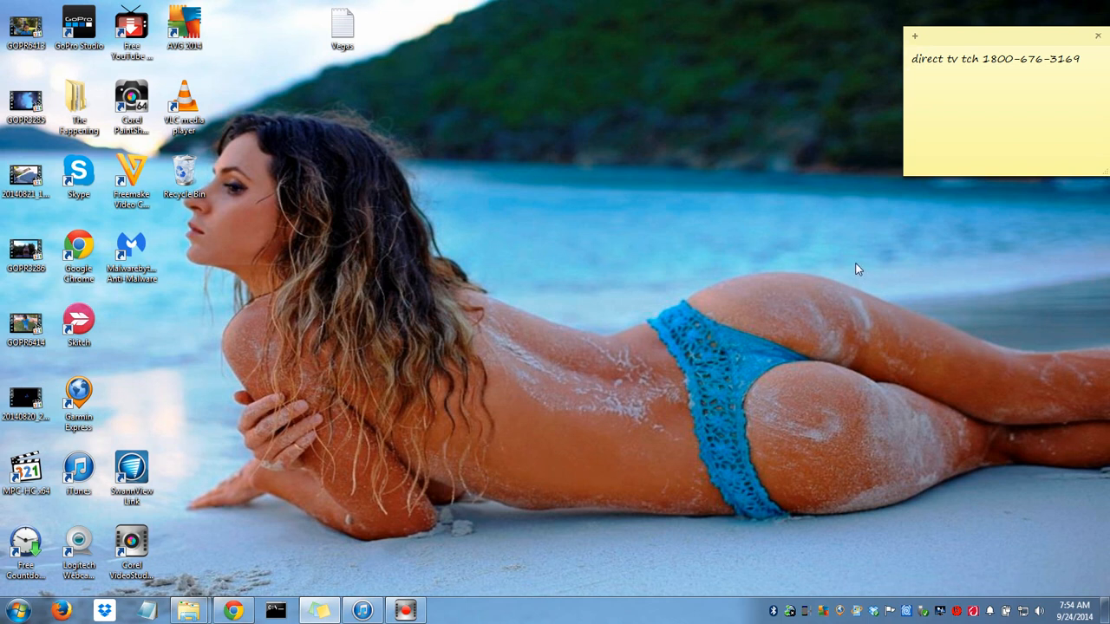
- Move the Vegas text file icon from the desktop's top row toward the centre
drag(344, 26, 513, 187)
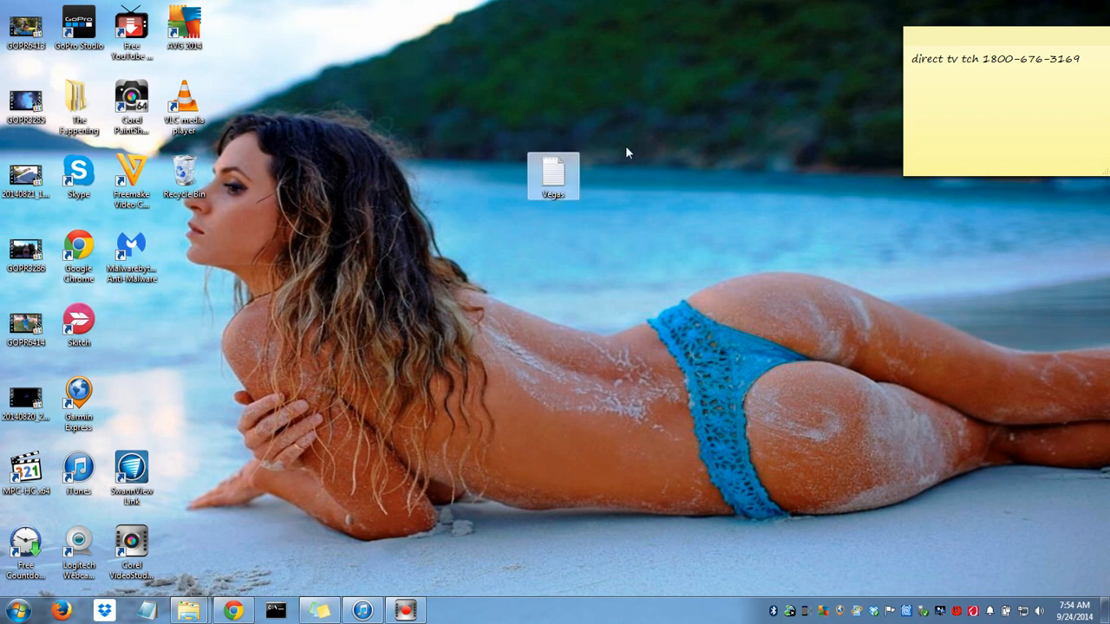
mouse_move(588, 128)
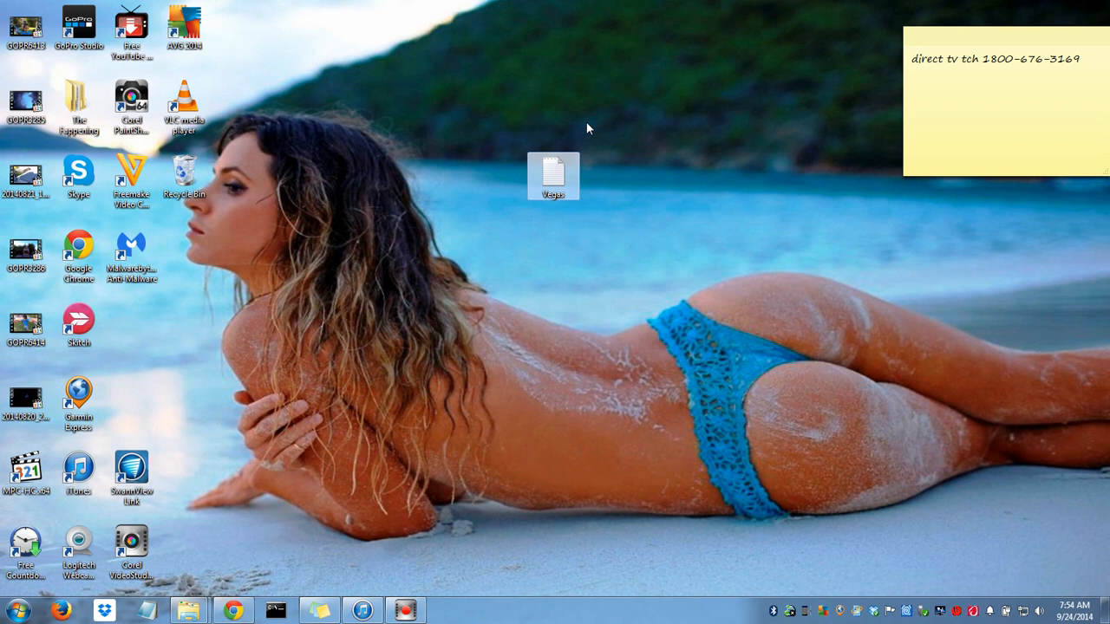
mouse_move(524, 302)
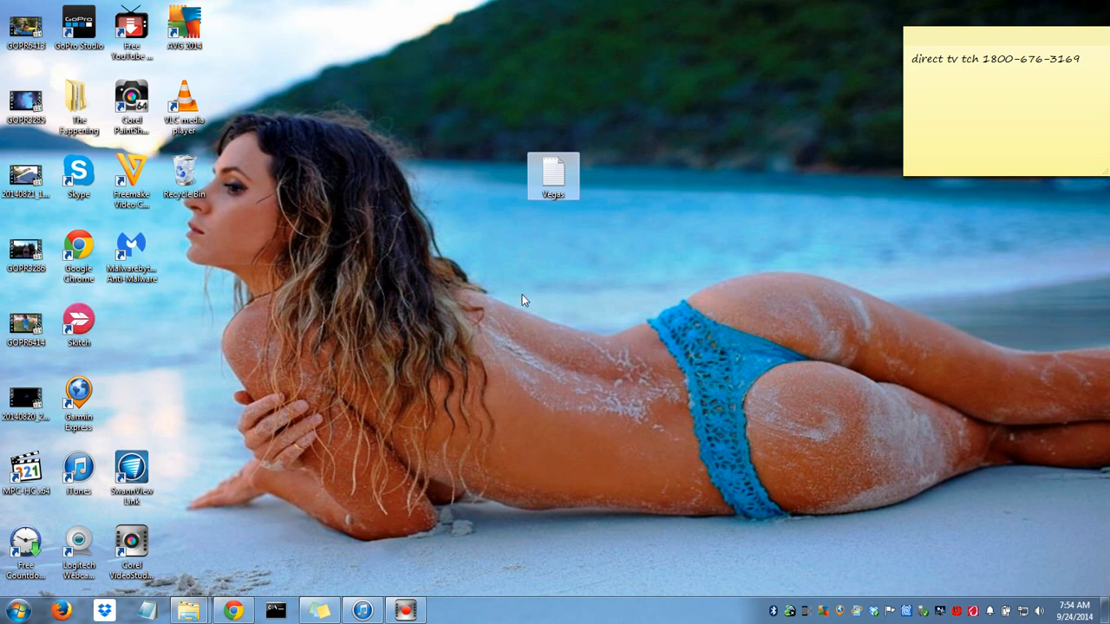
mouse_move(501, 293)
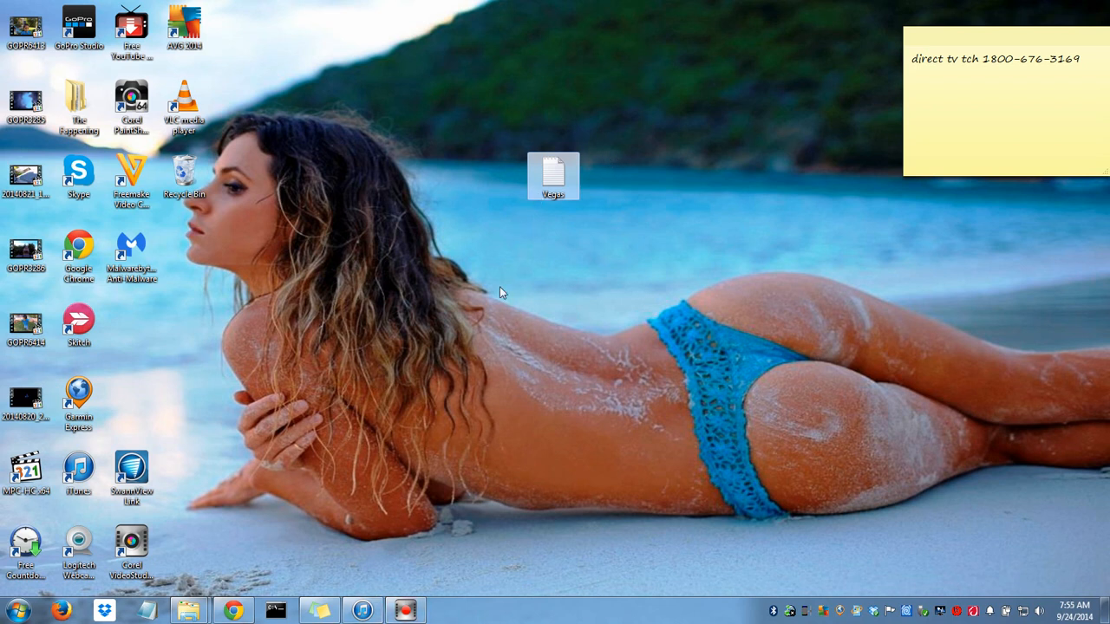
- Bring up iTunes and start importing a playlist via File > Library > Import Playlist
click(362, 610)
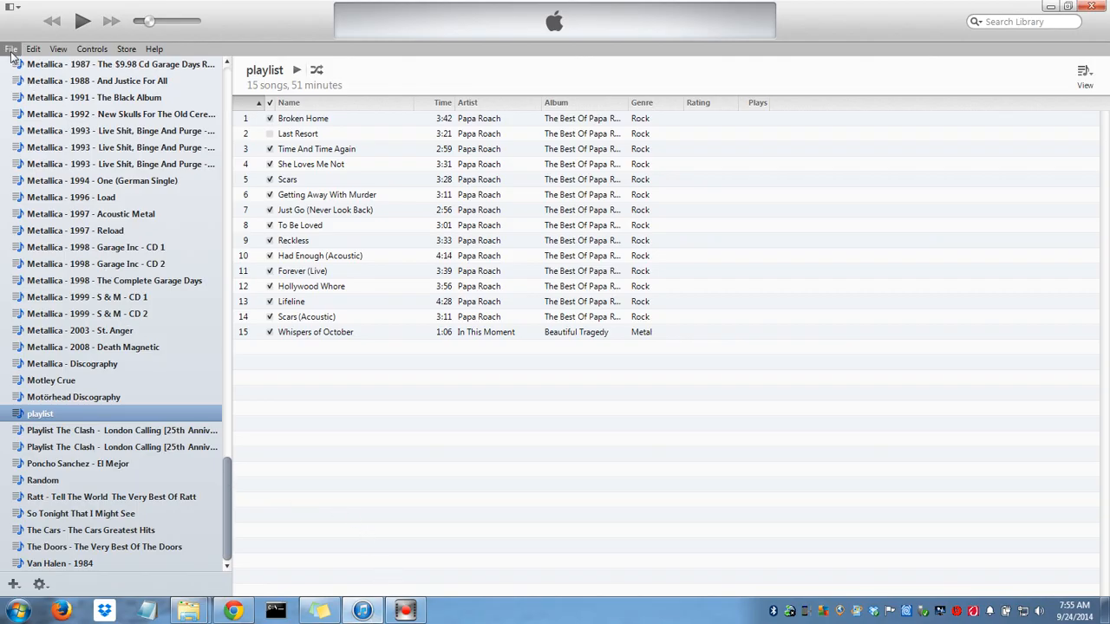
click(12, 49)
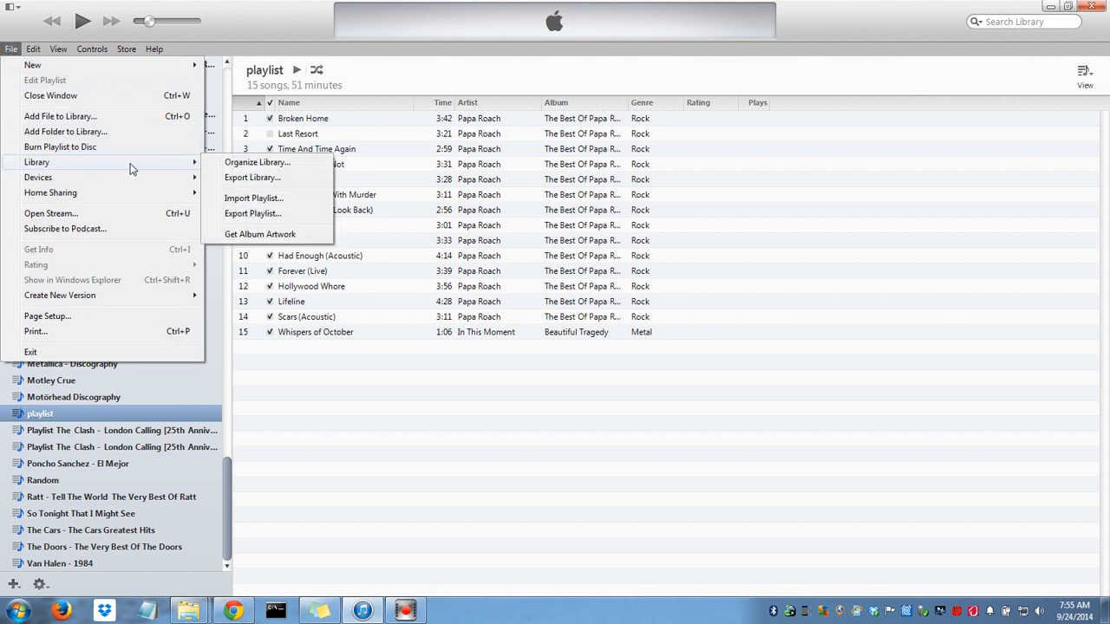
mouse_move(253, 197)
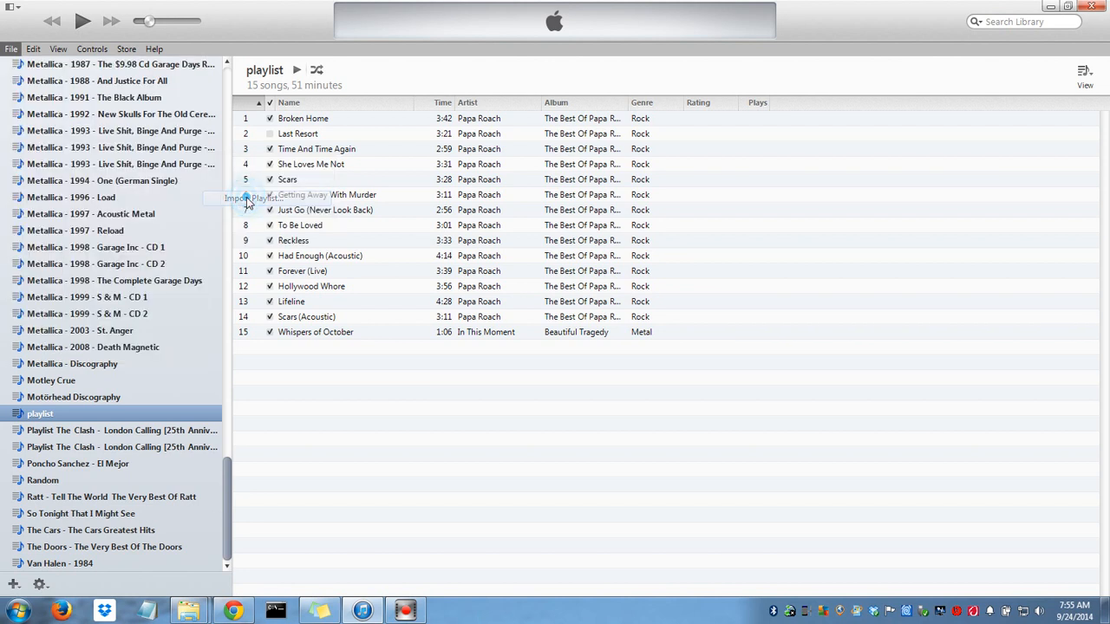
mouse_move(373, 253)
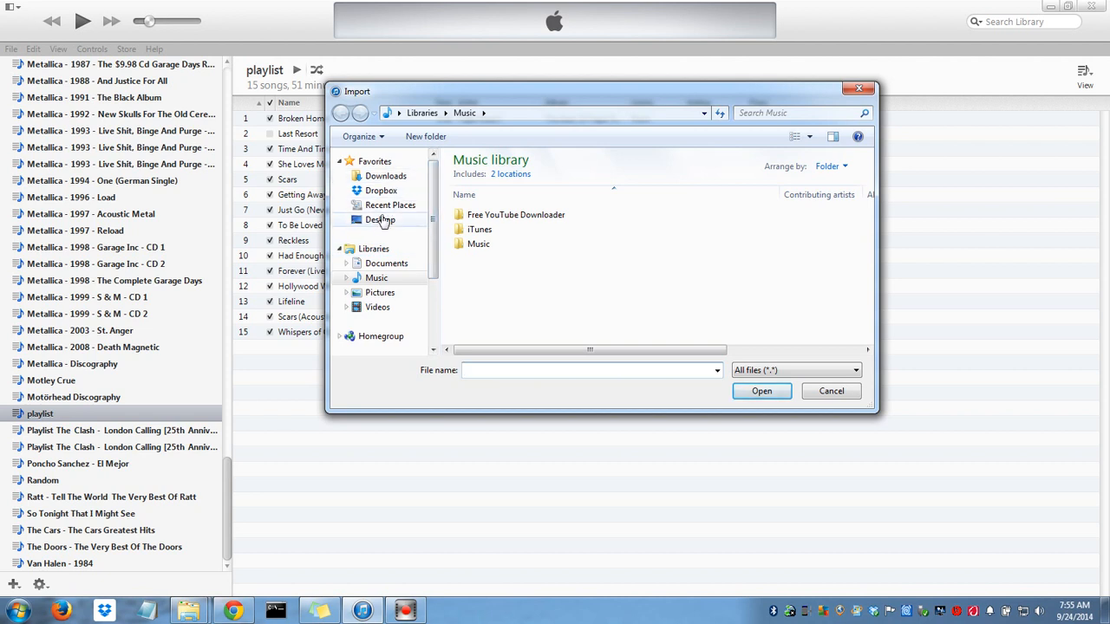
- Select Vegas.txt from the Desktop folder and import it as a playlist
click(381, 219)
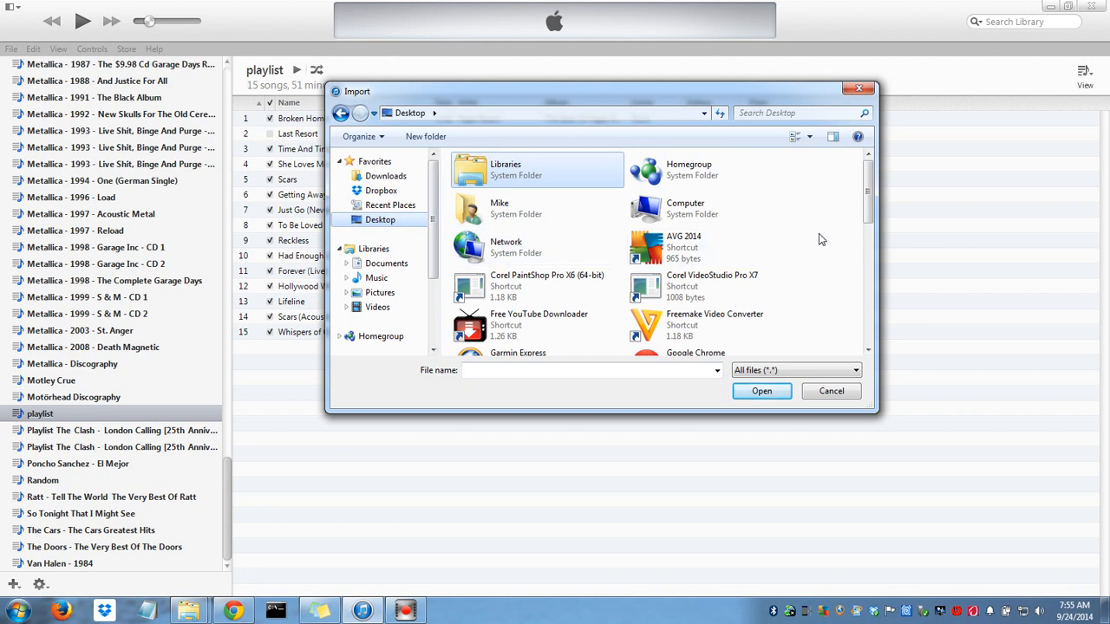
scroll(down, 3)
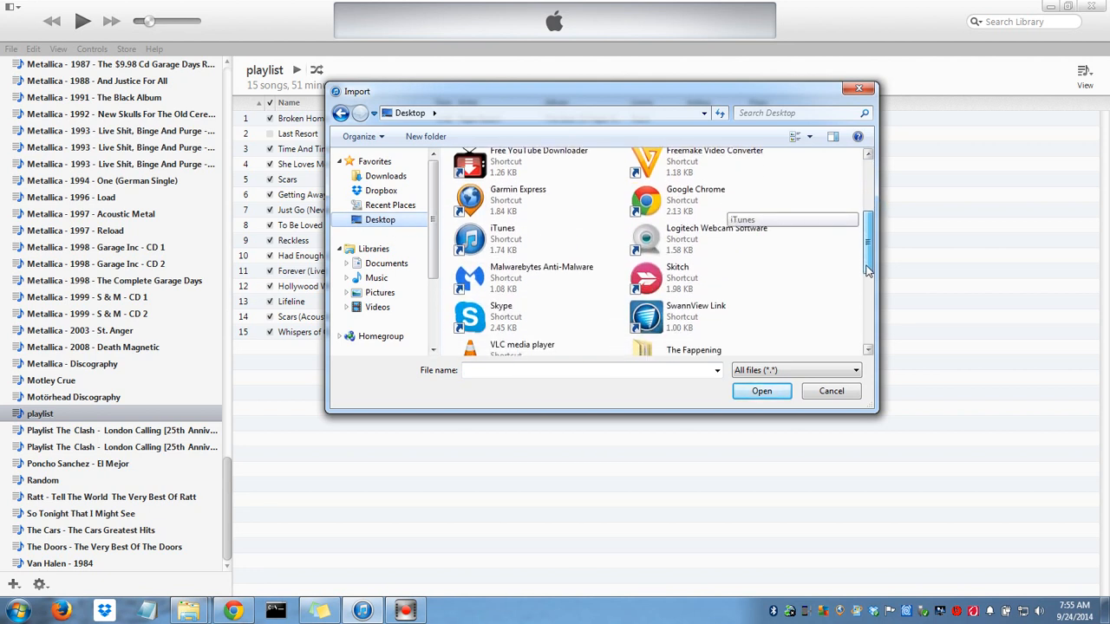
scroll(down, 3)
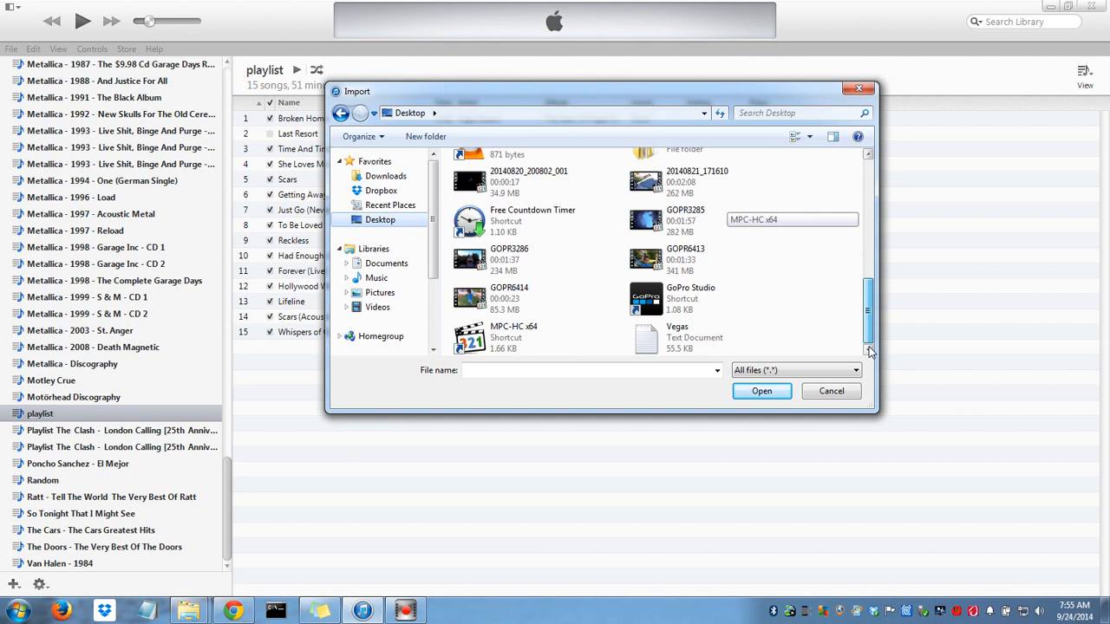
click(694, 336)
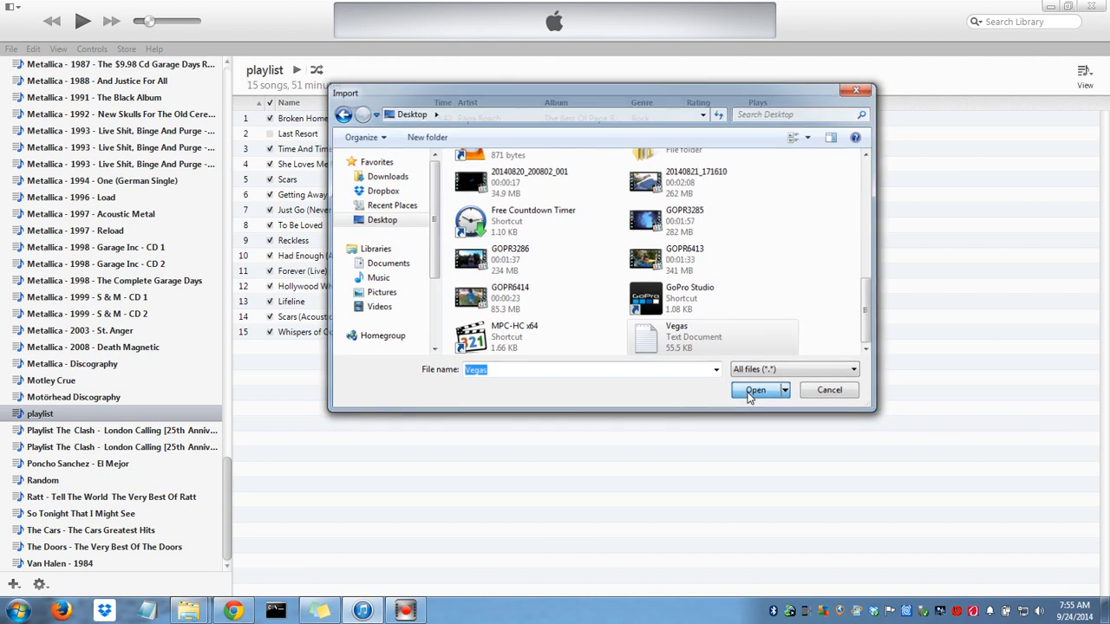
click(756, 389)
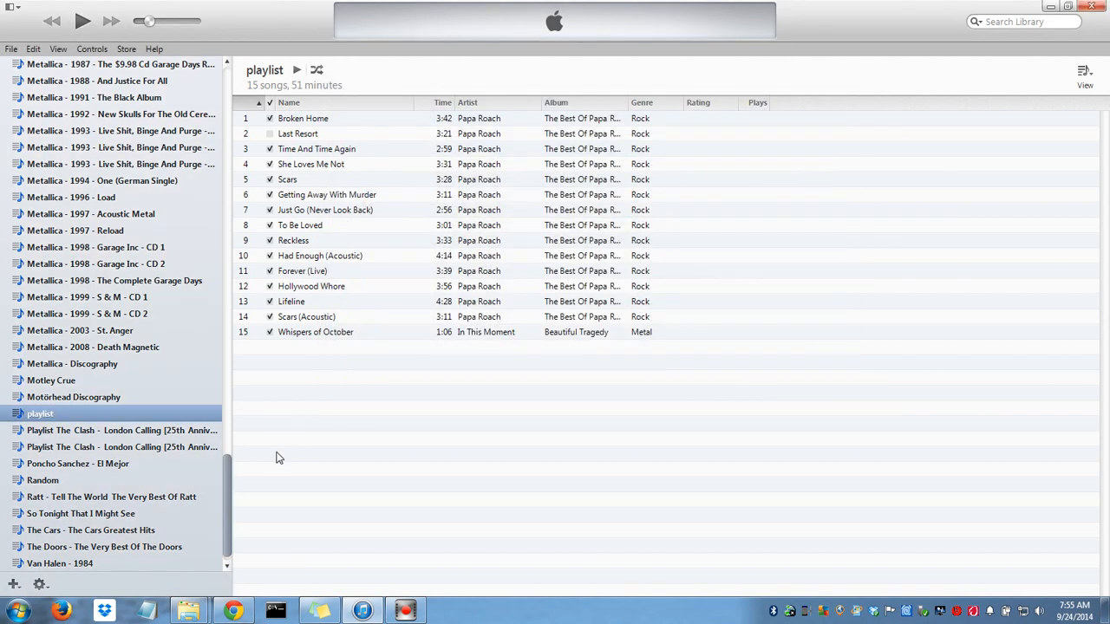
mouse_move(225, 483)
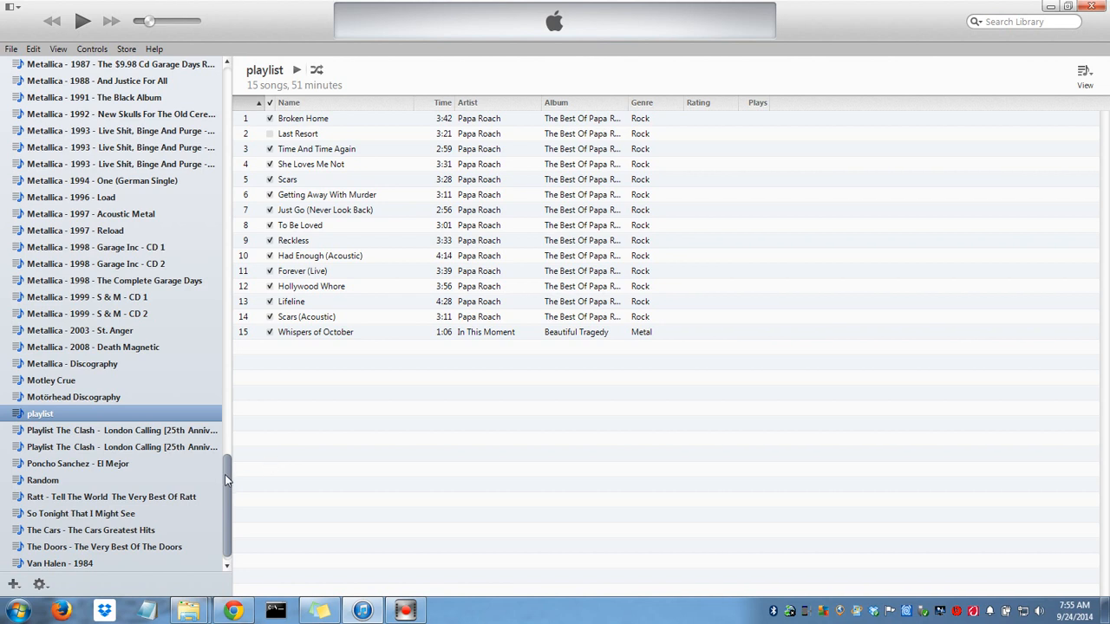
- Show the new Vegas playlist with its 155 songs totalling 10 hours 46 minutes
scroll(down, 3)
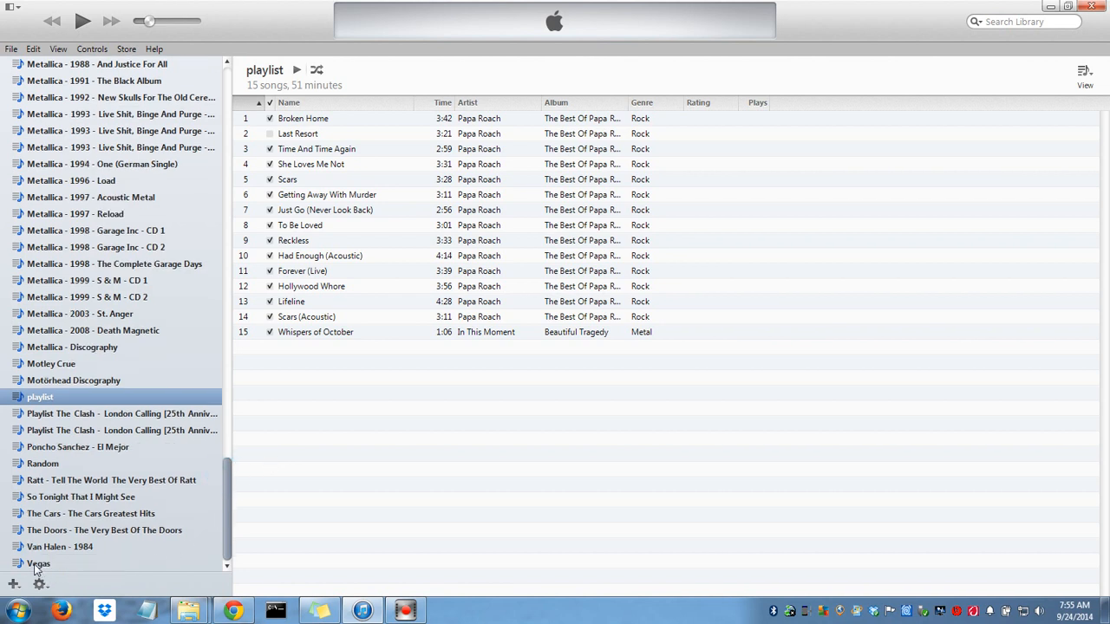
click(38, 564)
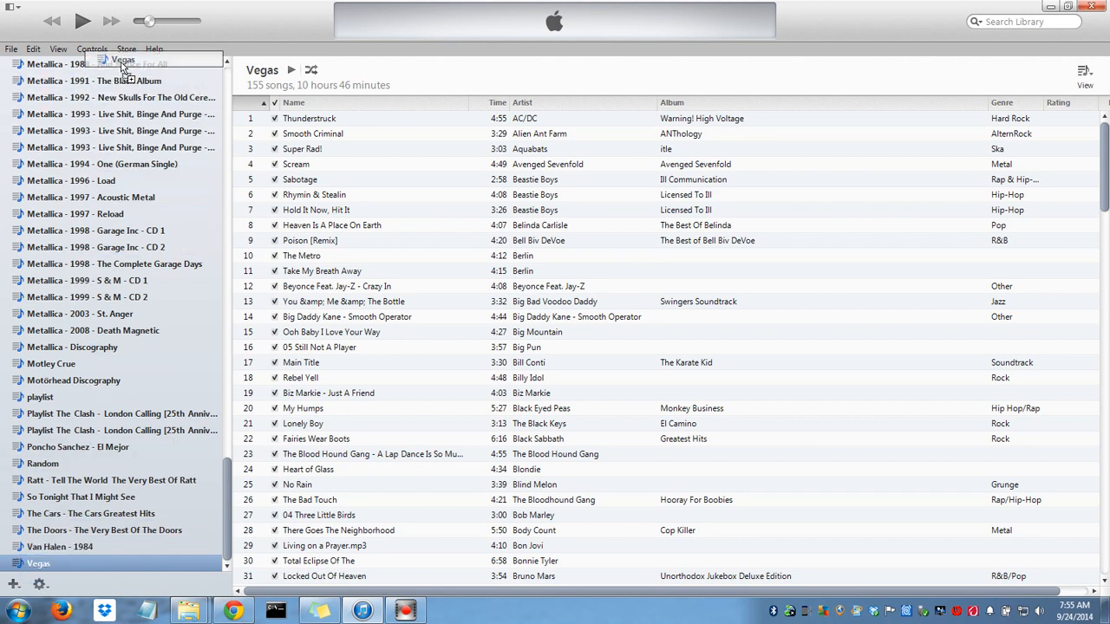
- Scroll the sidebar up toward the KungFuShoes iPod to sync the Vegas playlist
scroll(up, 3)
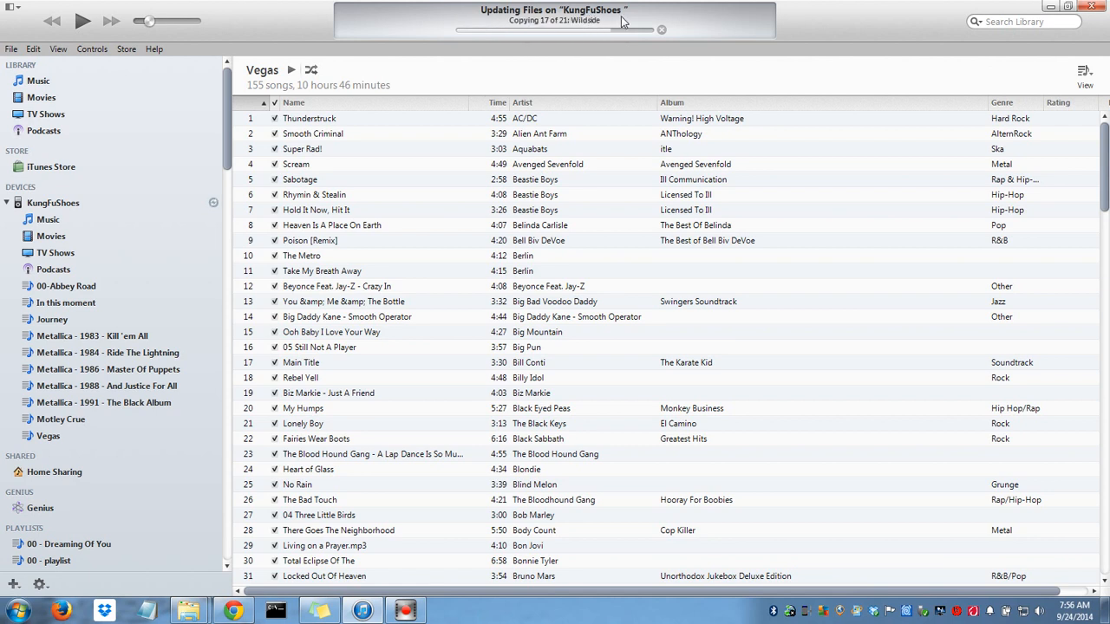
mouse_move(706, 83)
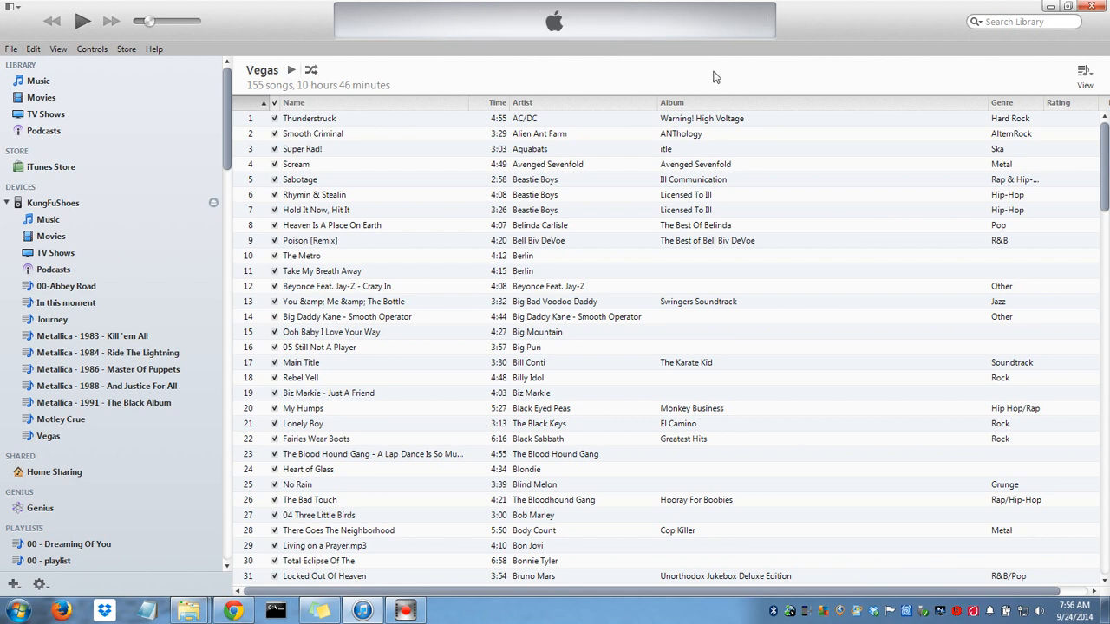
mouse_move(609, 171)
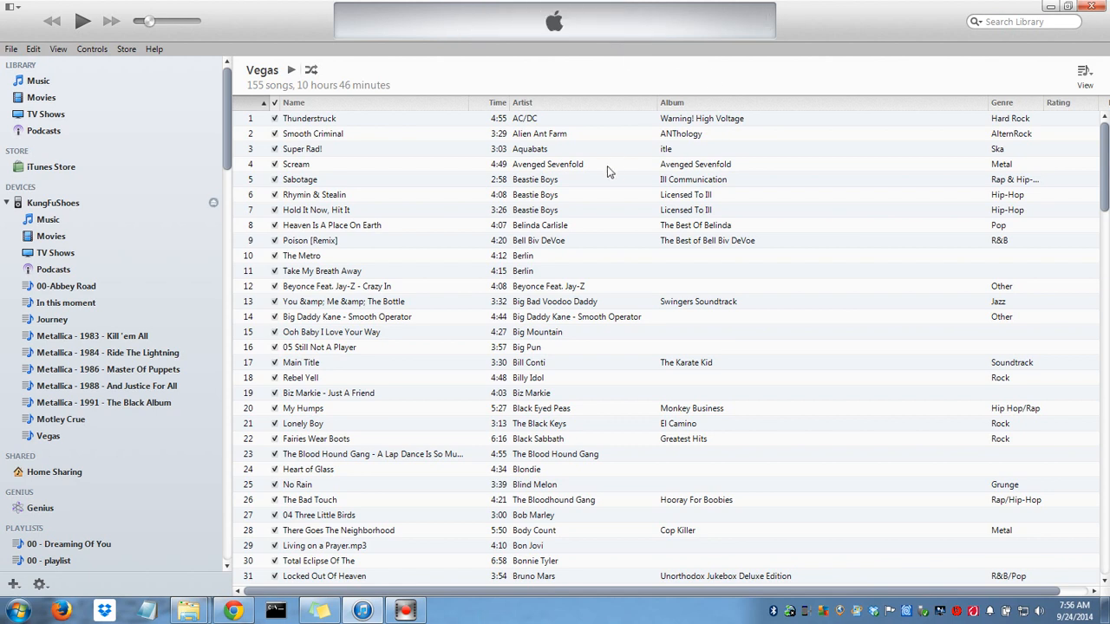
mouse_move(482, 422)
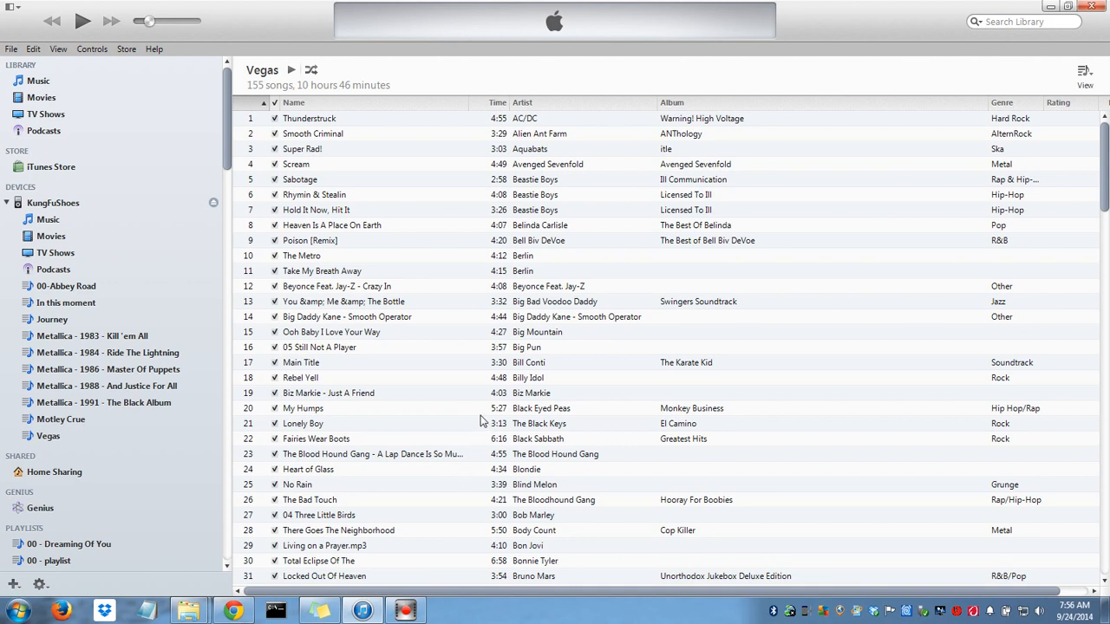
mouse_move(333, 409)
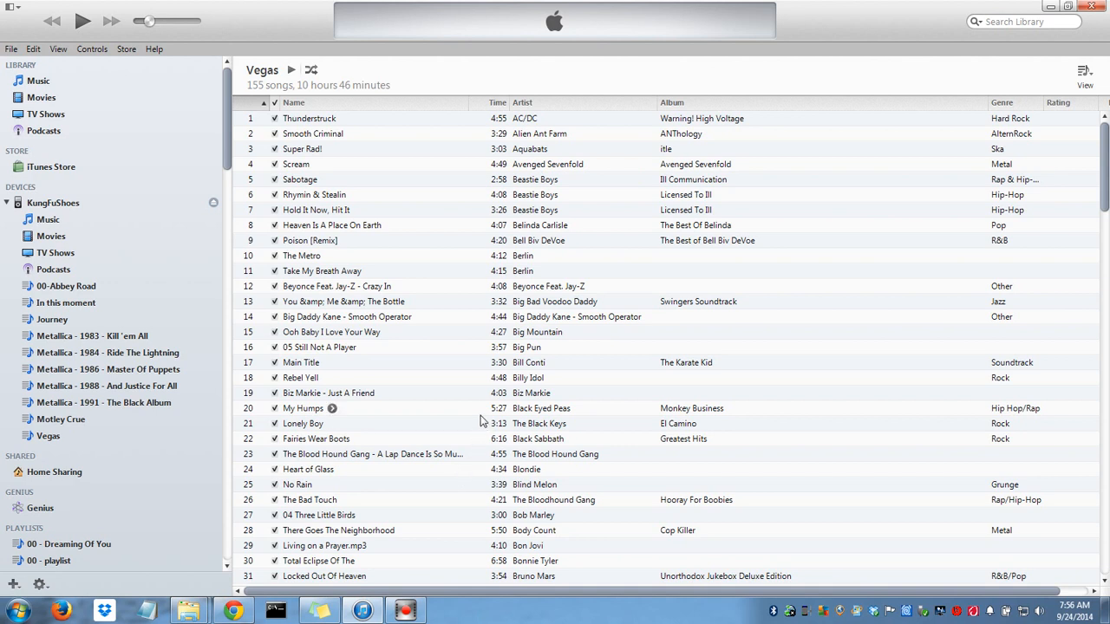